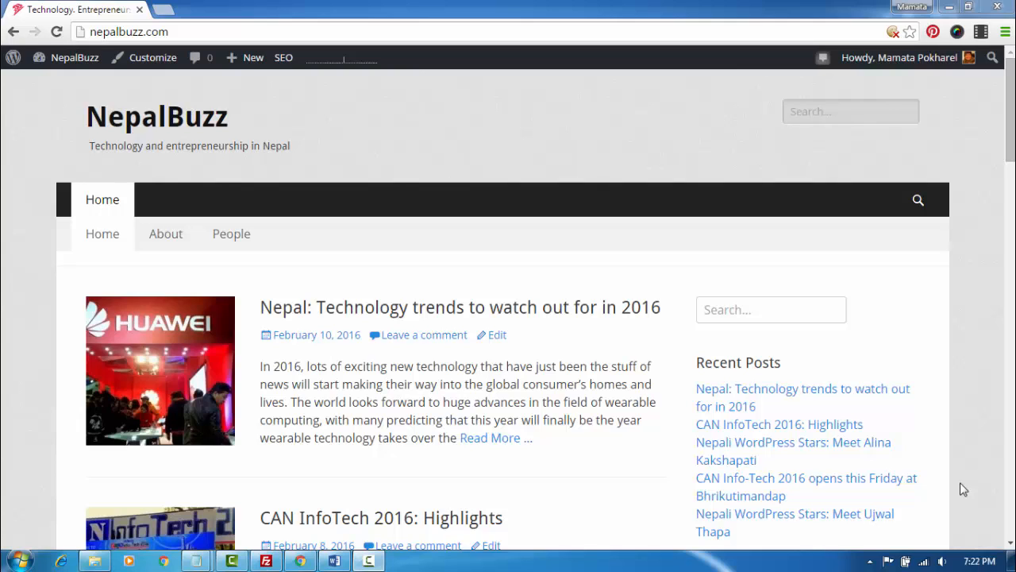
mouse_move(981, 397)
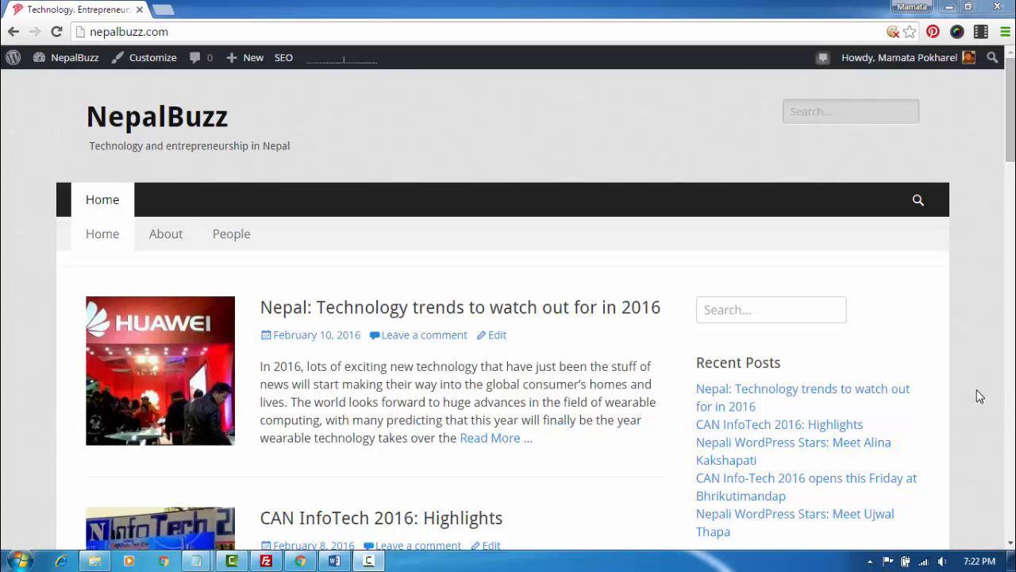
mouse_move(866, 343)
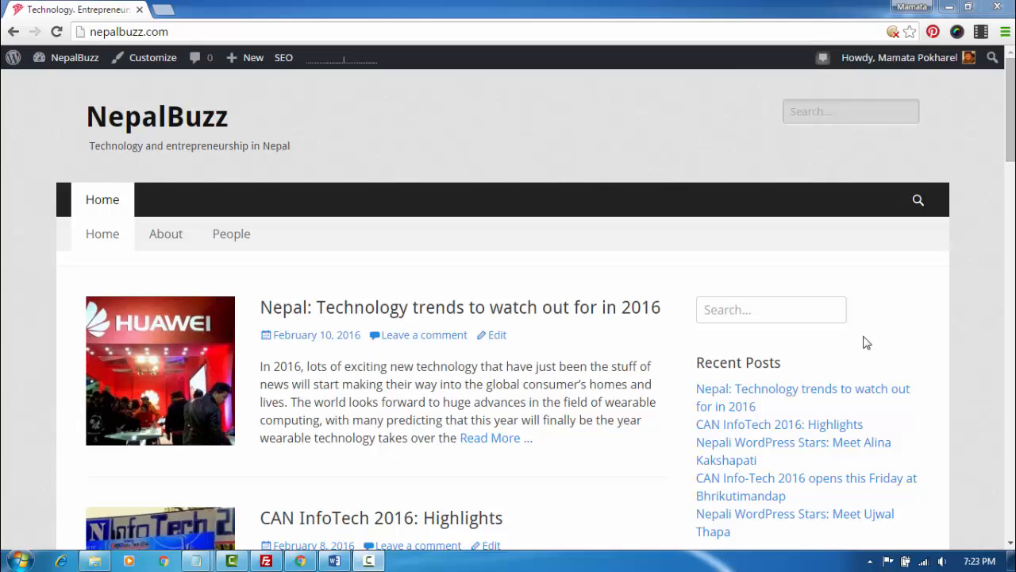
Step: Go to the NepalBuzz admin dashboard and launch the live customizer via Appearance > Customize
click(75, 57)
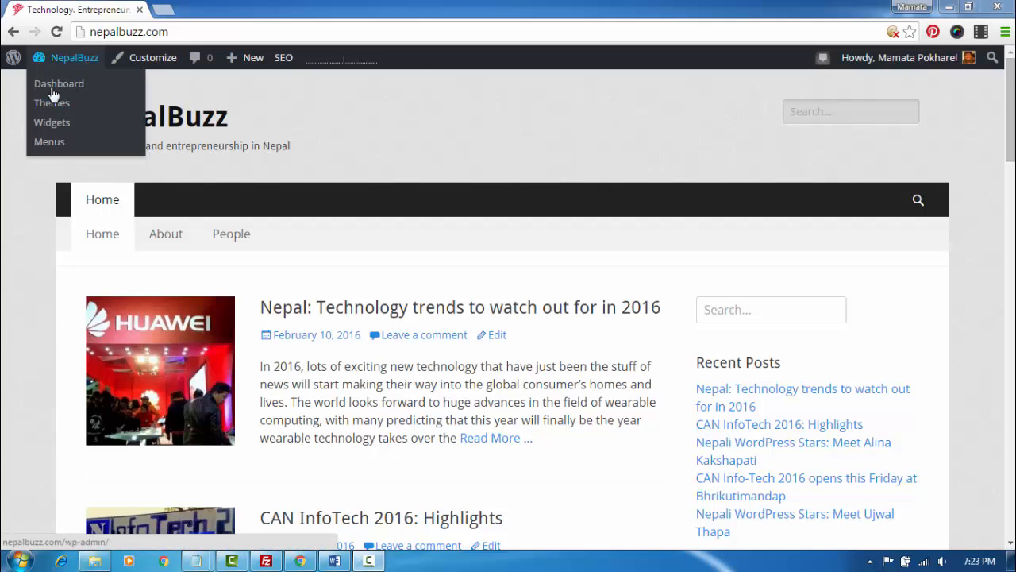
click(59, 82)
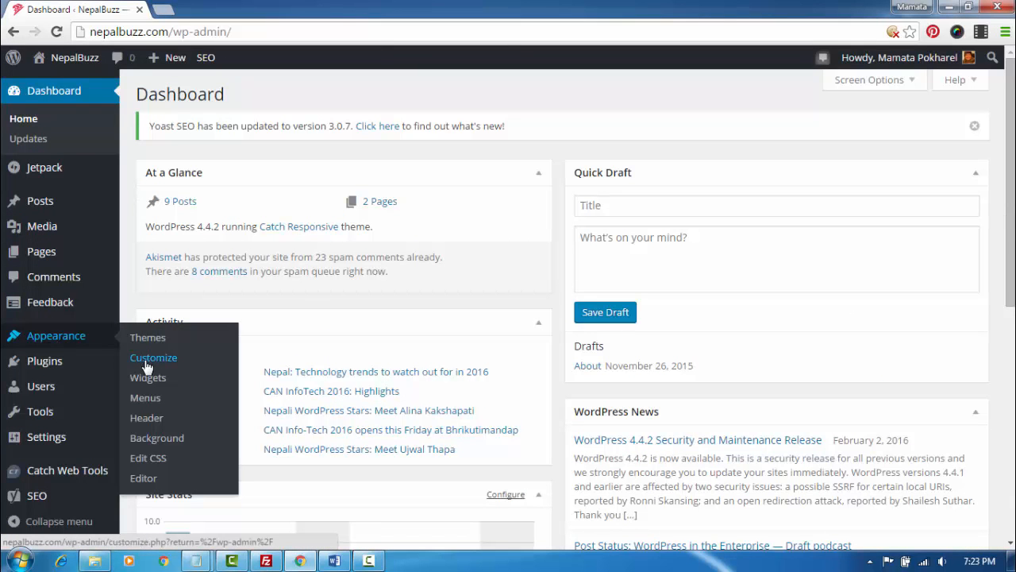
click(152, 356)
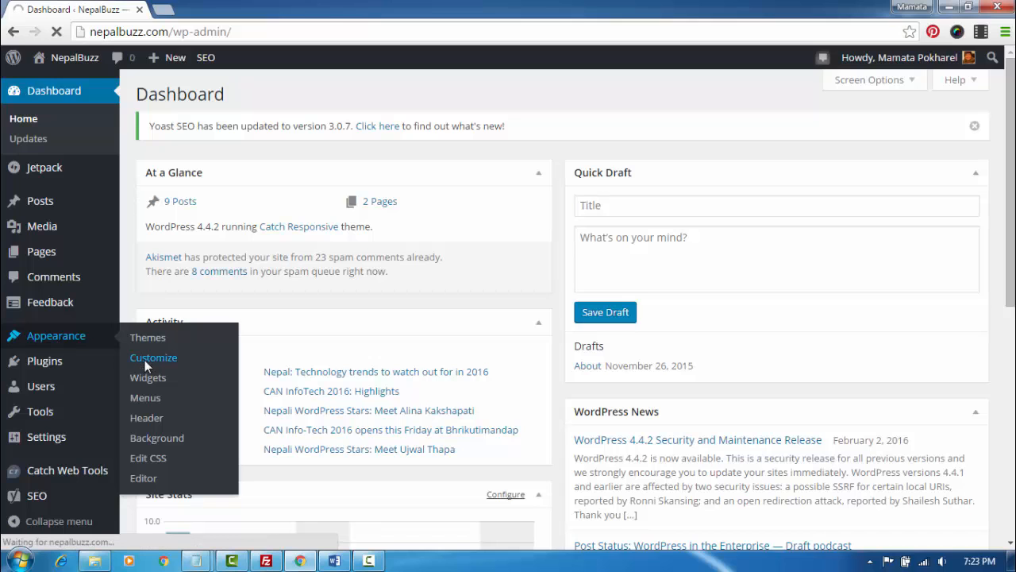
click(152, 355)
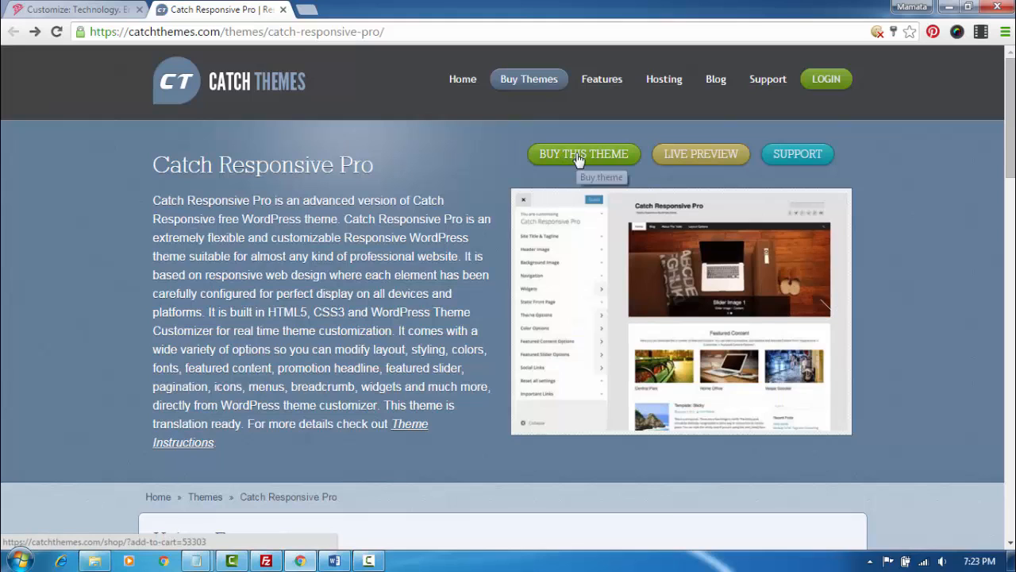
Step: Buy Catch Responsive Pro and log in as a returning customer at checkout to fill billing details
click(584, 154)
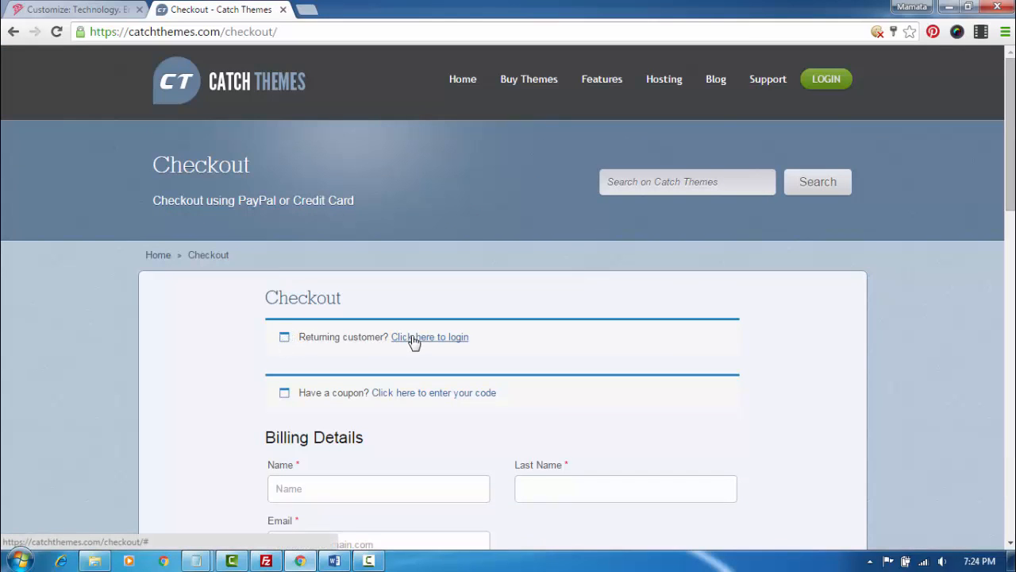
click(428, 336)
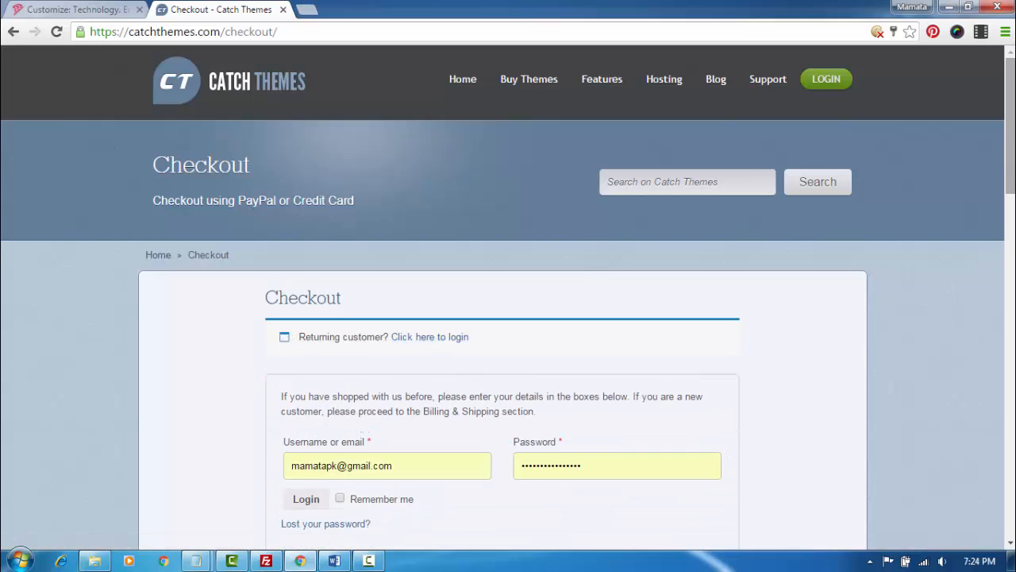
scroll(down, 3)
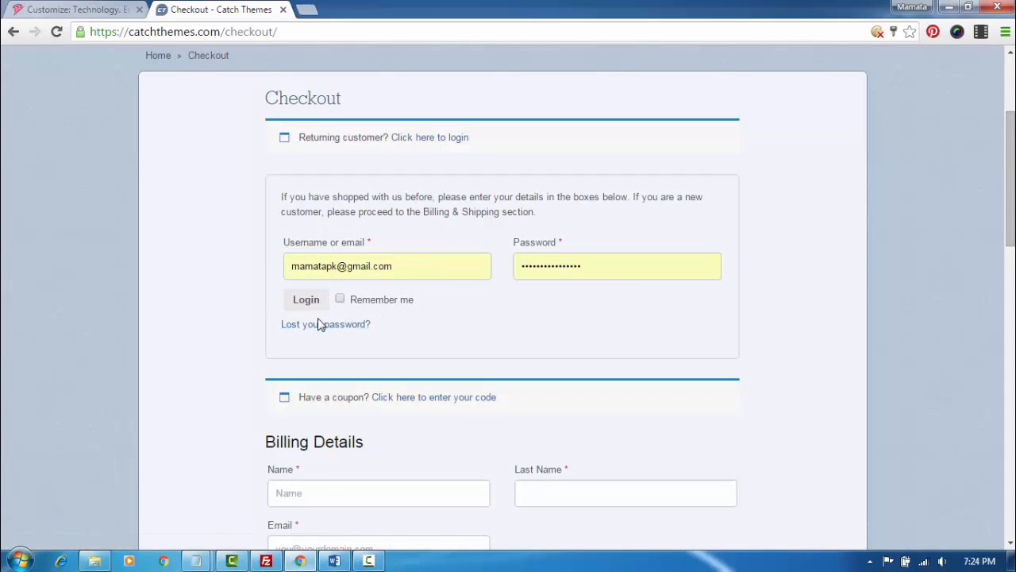
click(305, 298)
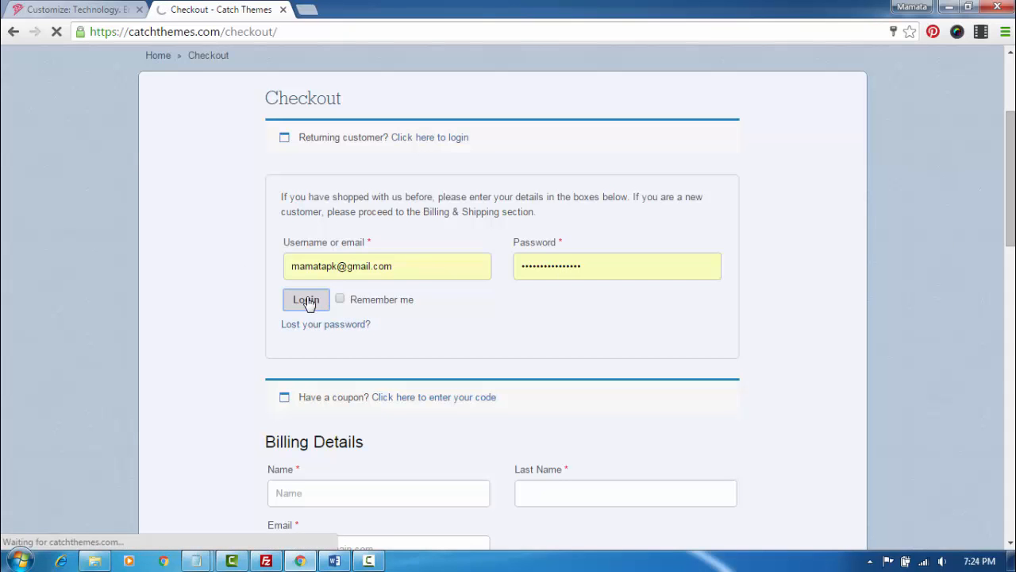
click(305, 298)
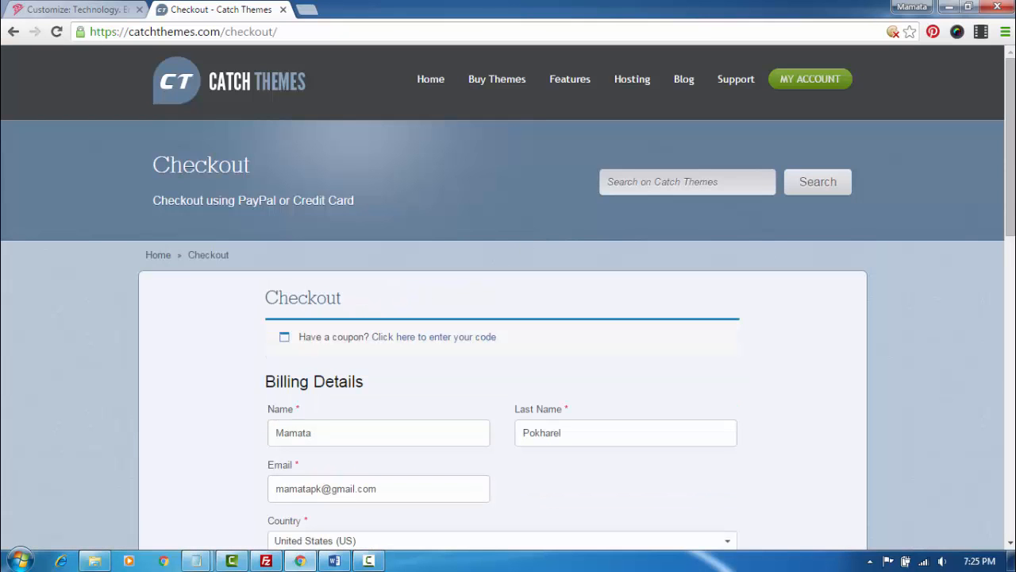
scroll(down, 3)
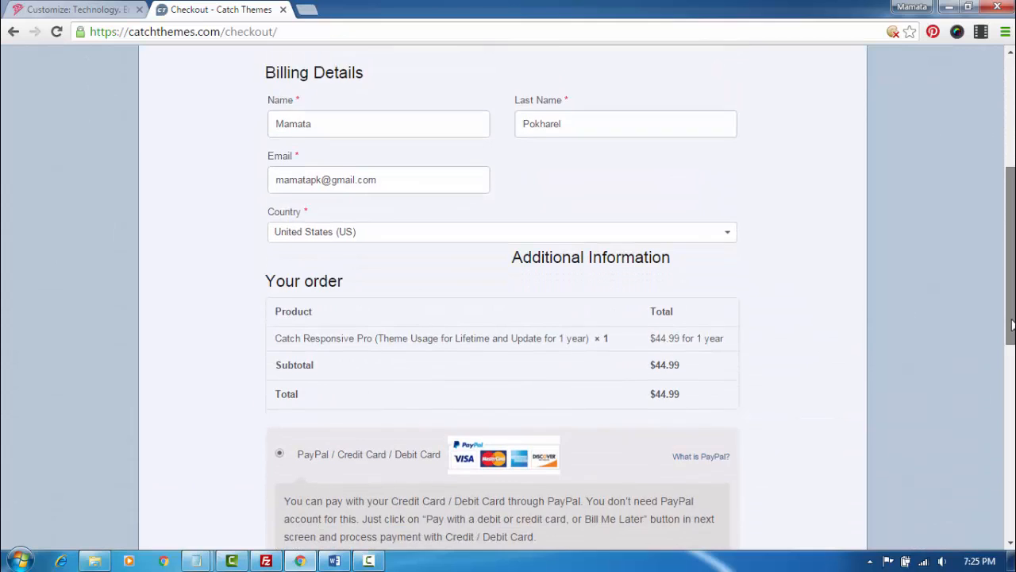
scroll(down, 3)
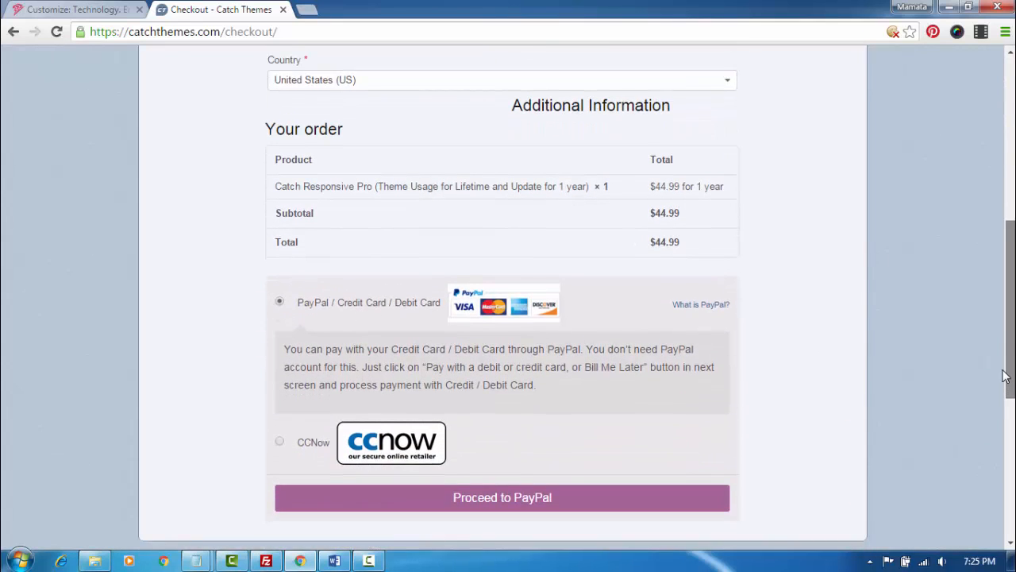
scroll(down, 3)
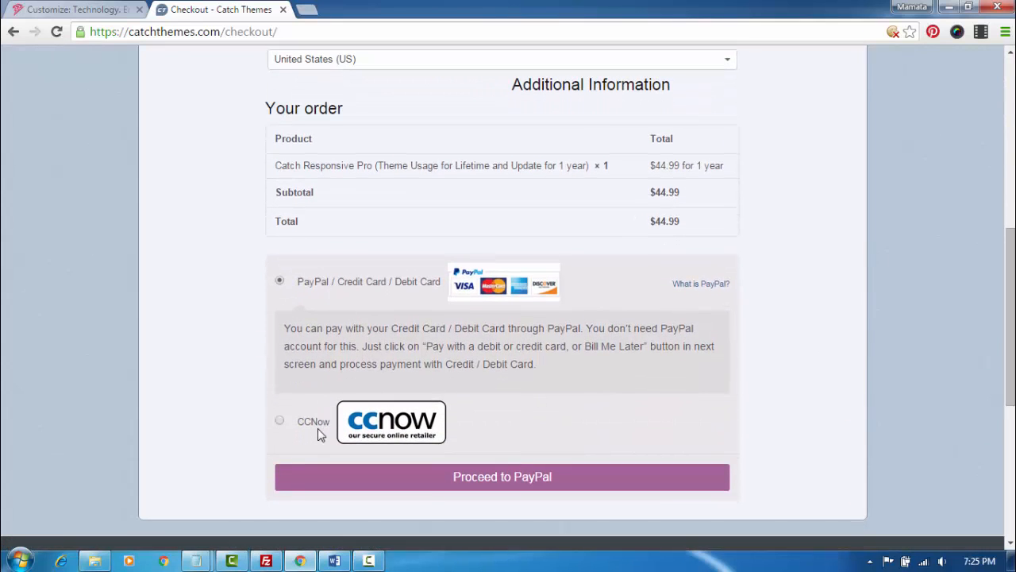
mouse_move(518, 476)
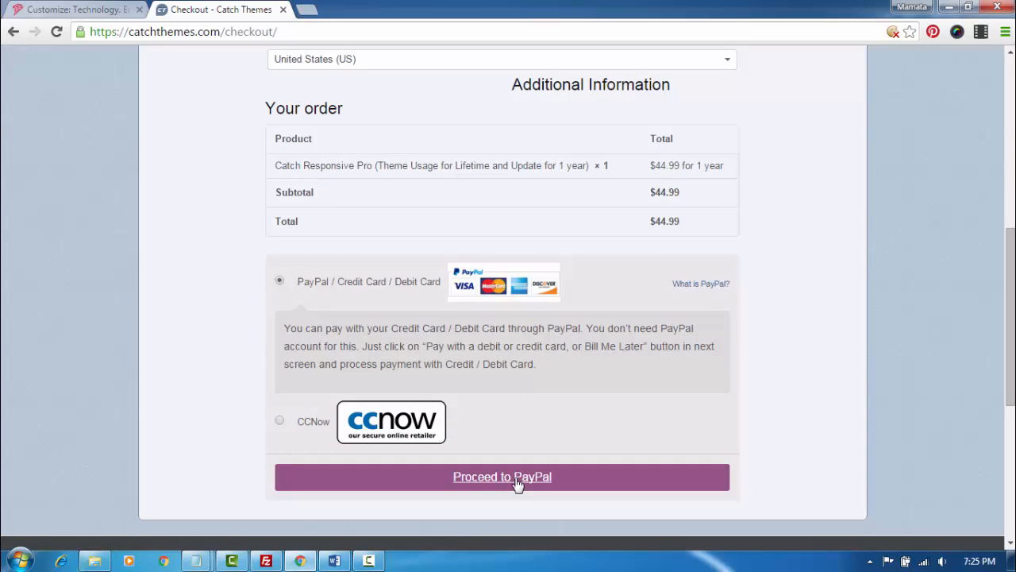
mouse_move(979, 292)
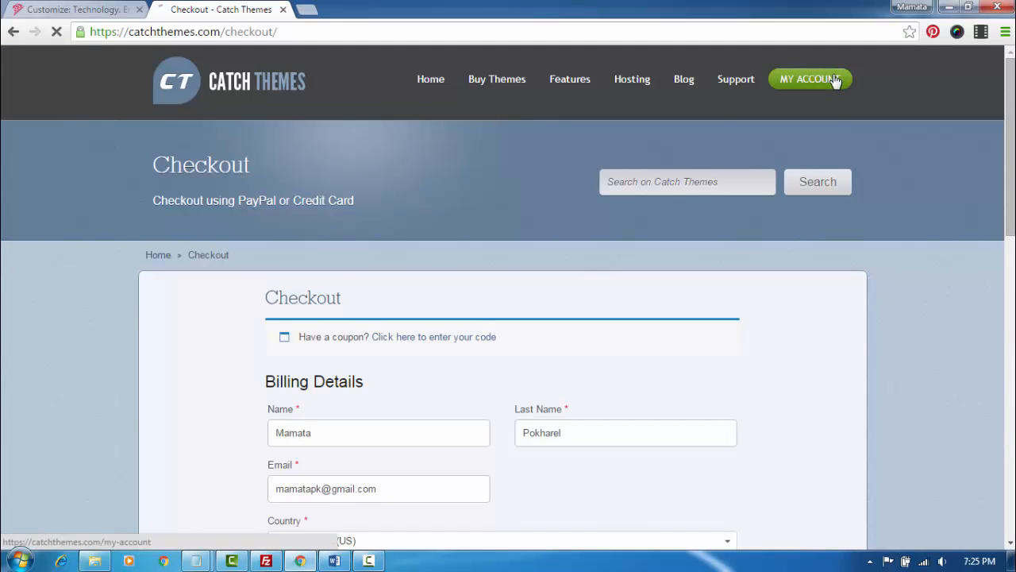
Step: From My Account, download the Catch Responsive Pro 3.7 zip under Available Downloads
click(810, 79)
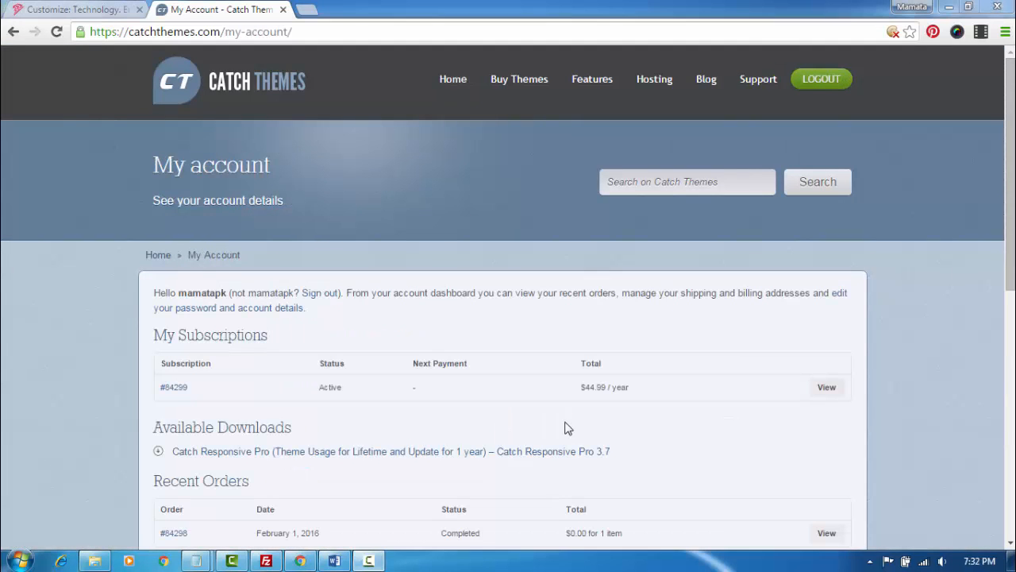
mouse_move(310, 440)
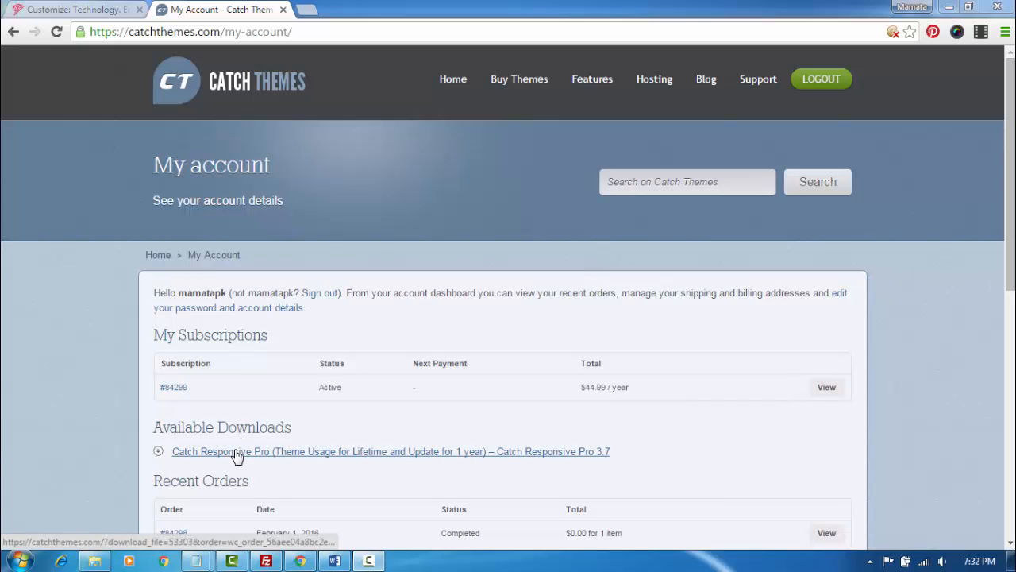
click(390, 450)
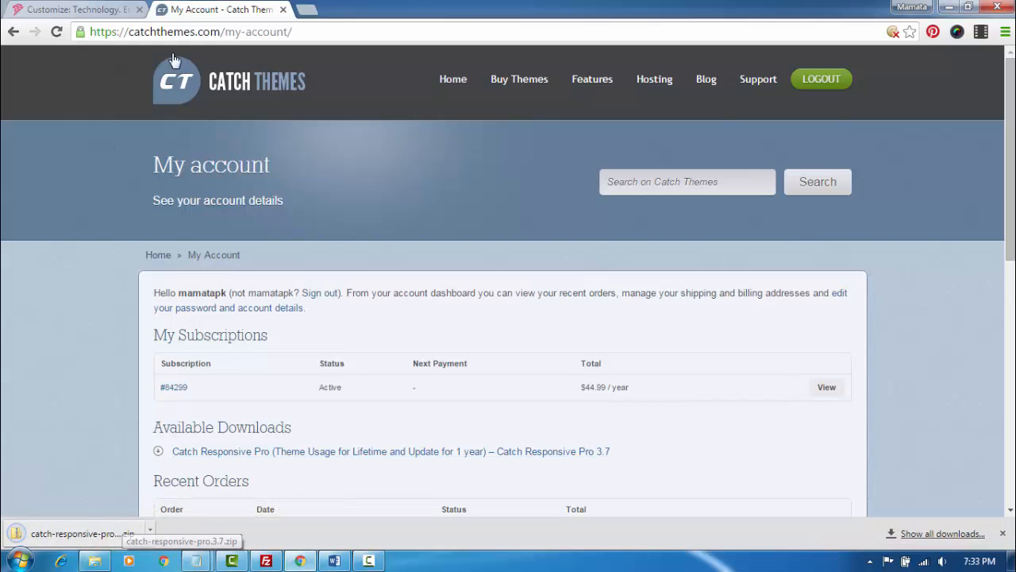
Step: Close the NepalBuzz customizer and show the installed themes list under Appearance > Themes
click(76, 10)
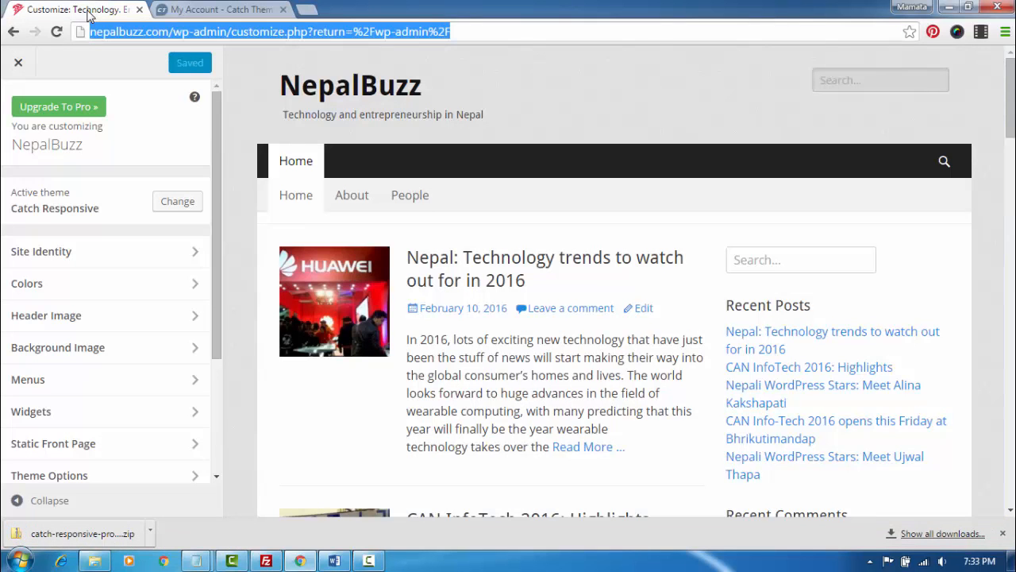
click(13, 32)
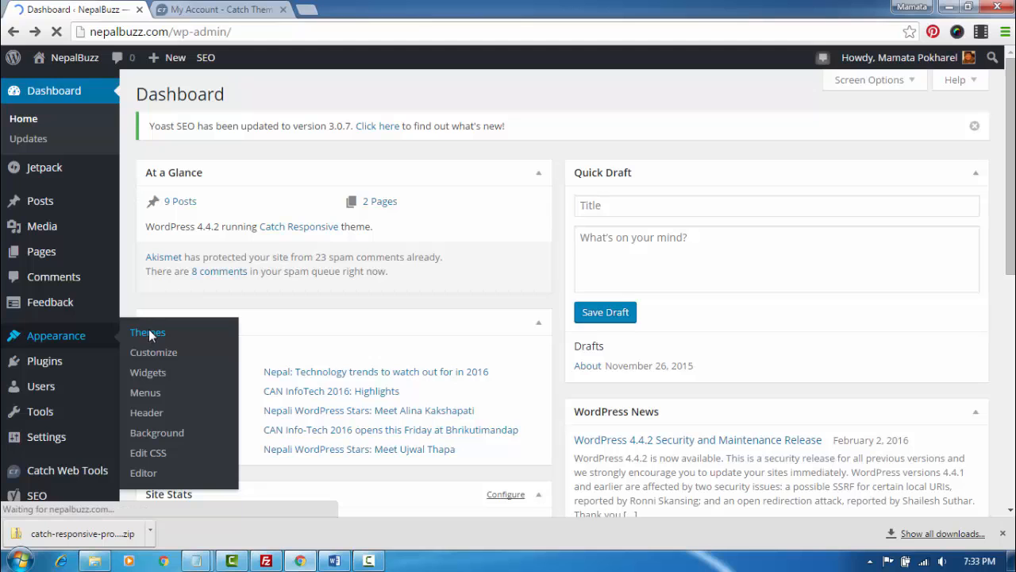
click(148, 331)
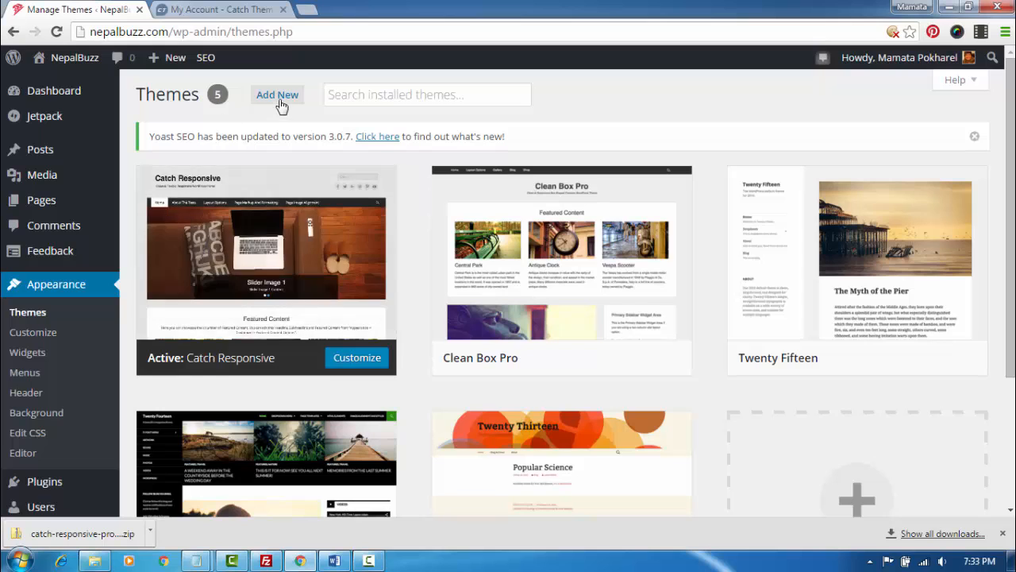
Step: Upload catch-responsive-pro.3.7 zip from Downloads as a new theme and run Install Now
click(276, 95)
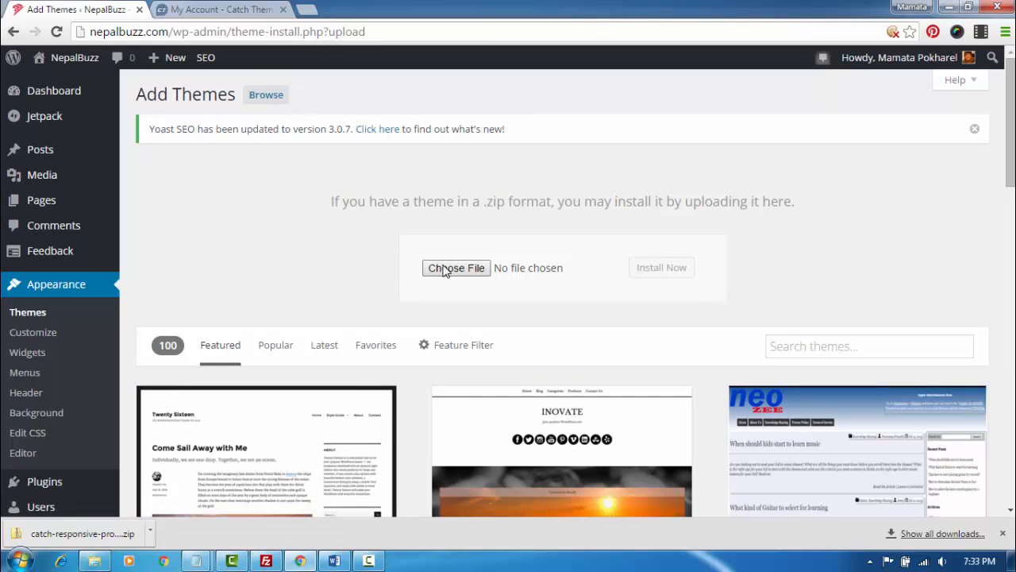
click(456, 267)
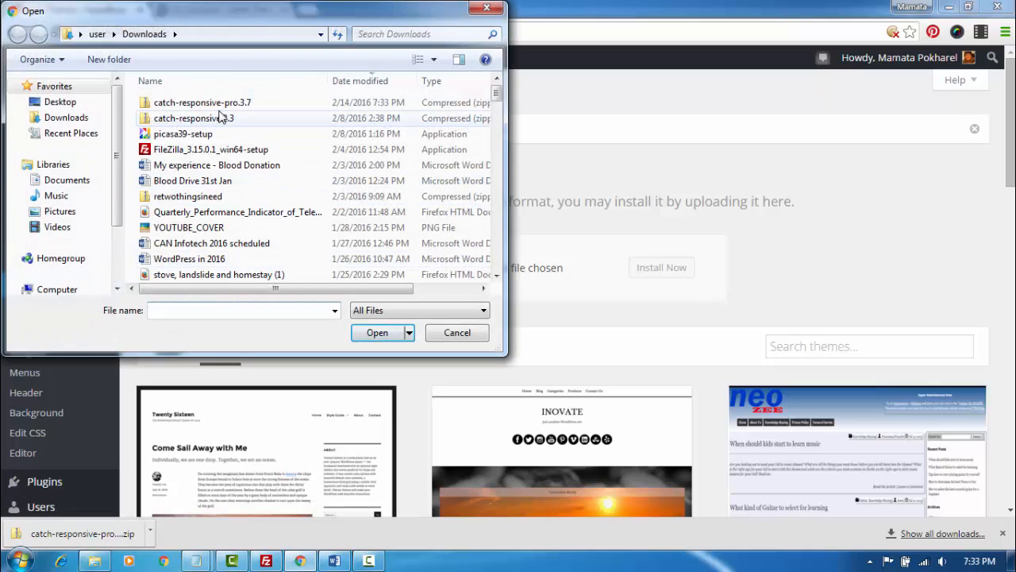
click(202, 102)
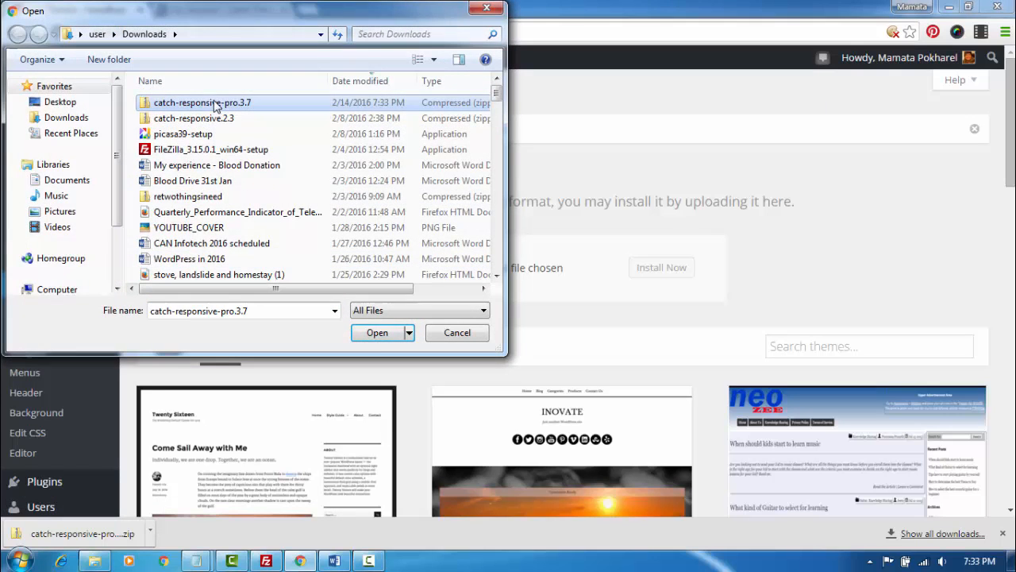
click(378, 334)
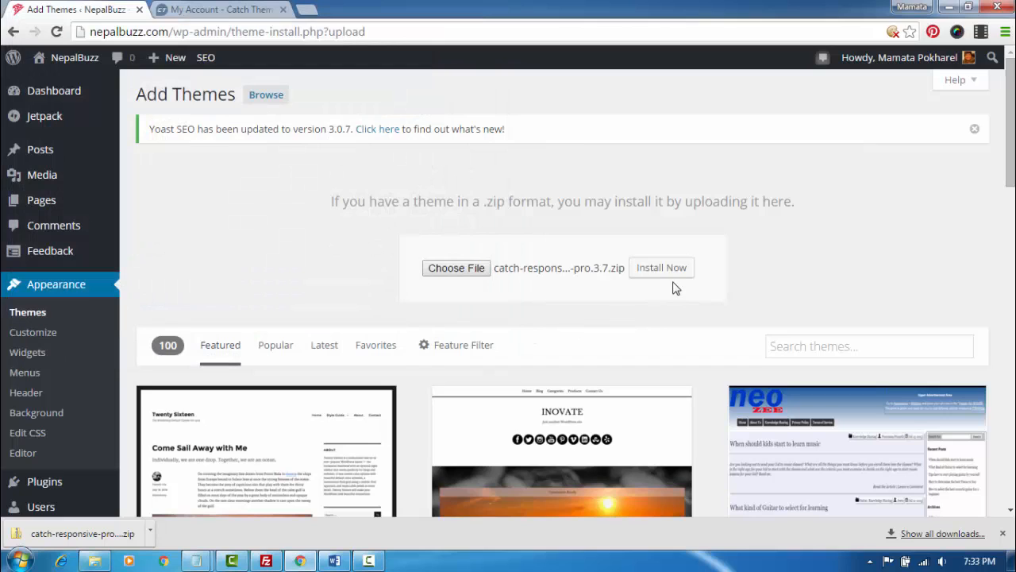
click(661, 266)
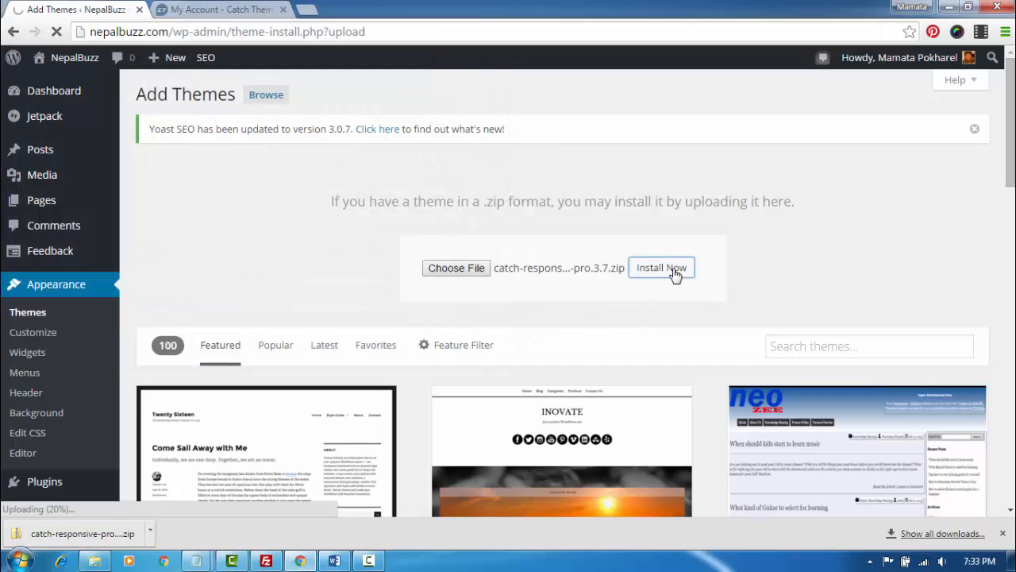
click(661, 267)
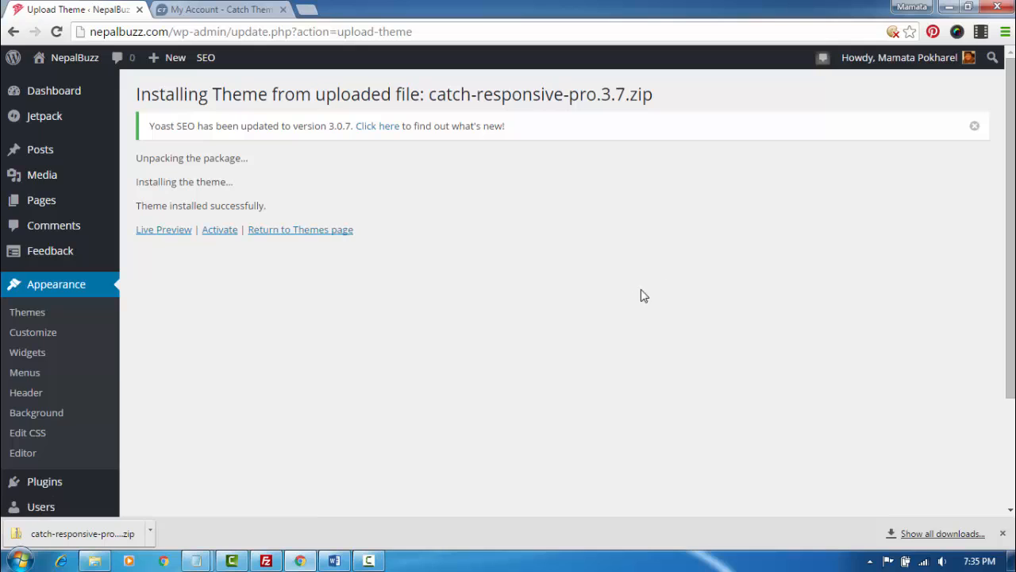
Step: Activate the freshly installed Catch Responsive Pro 3.7 theme
click(219, 229)
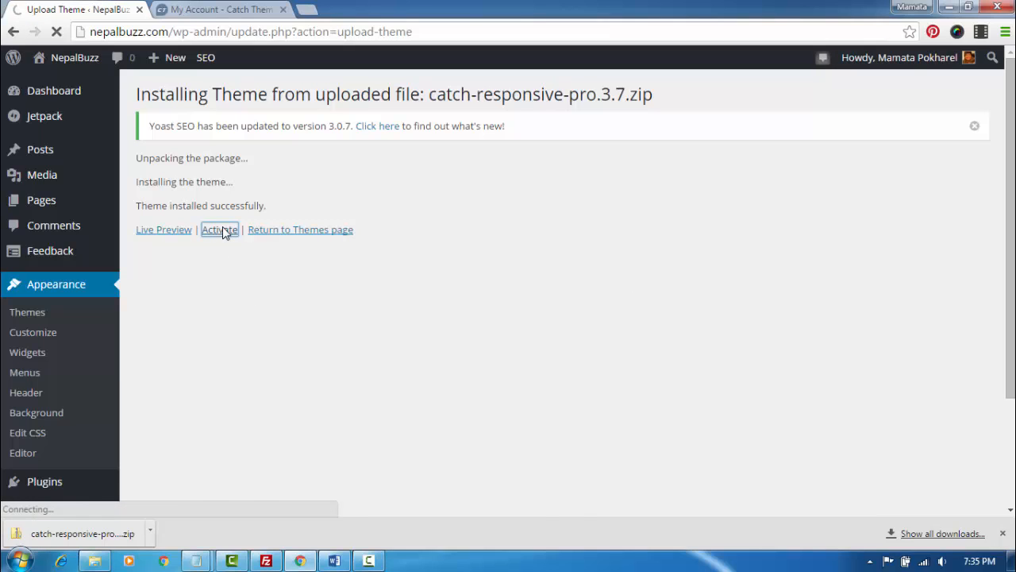
mouse_move(219, 228)
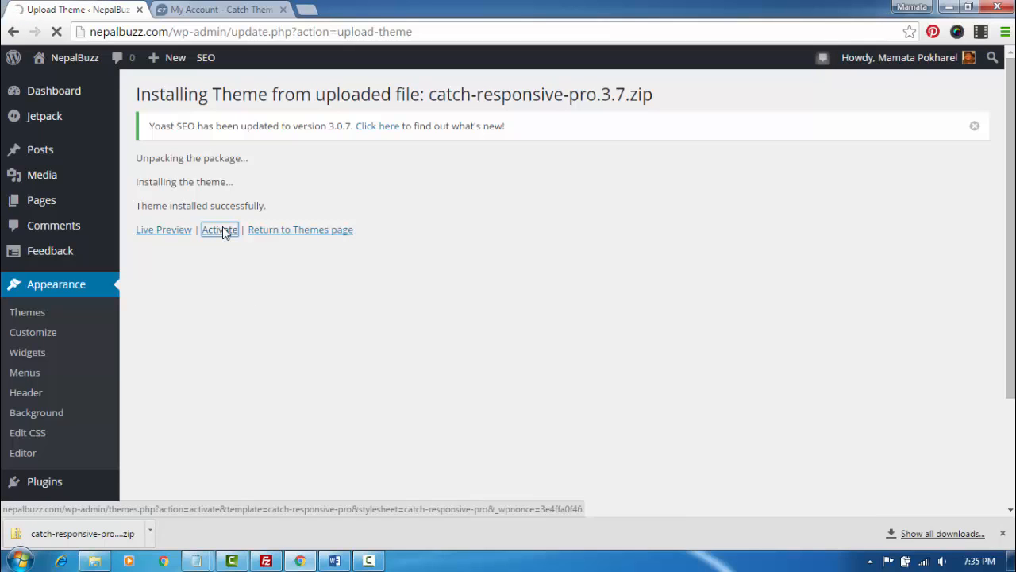